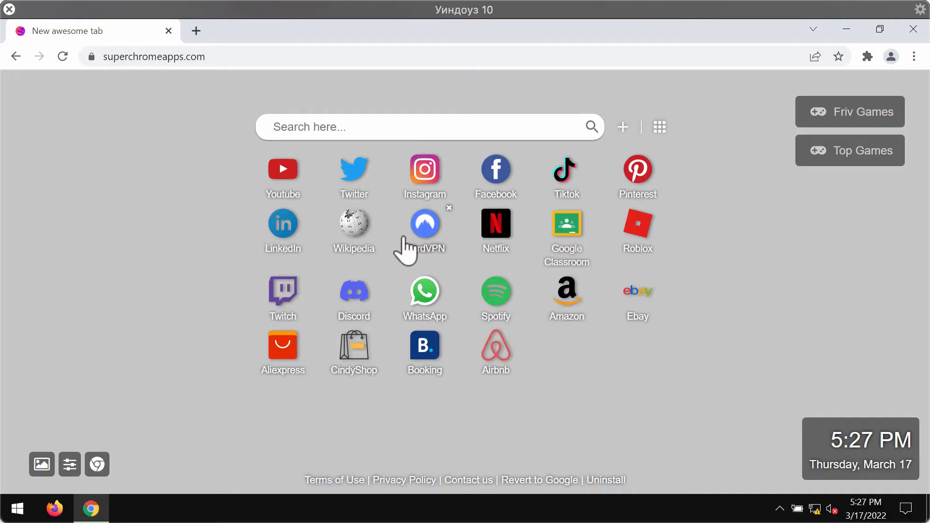
pyautogui.moveTo(152, 107)
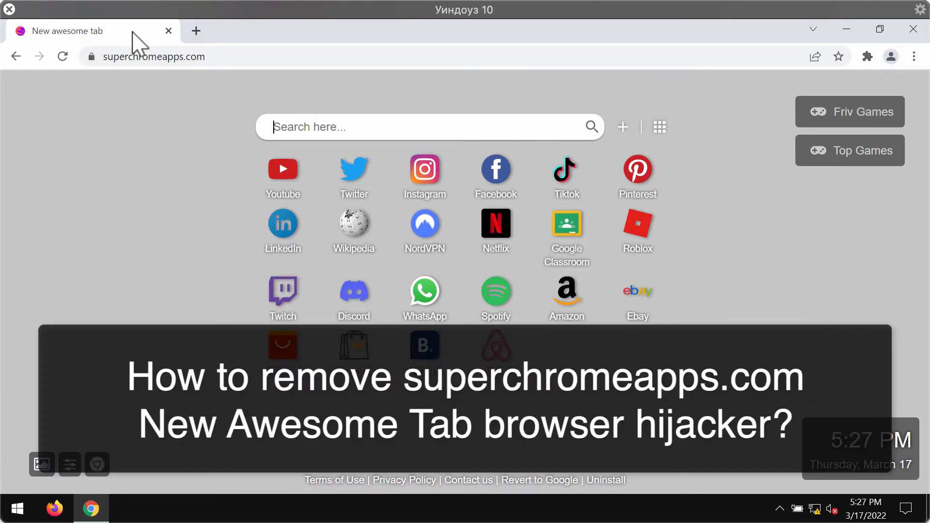
pyautogui.moveTo(245, 83)
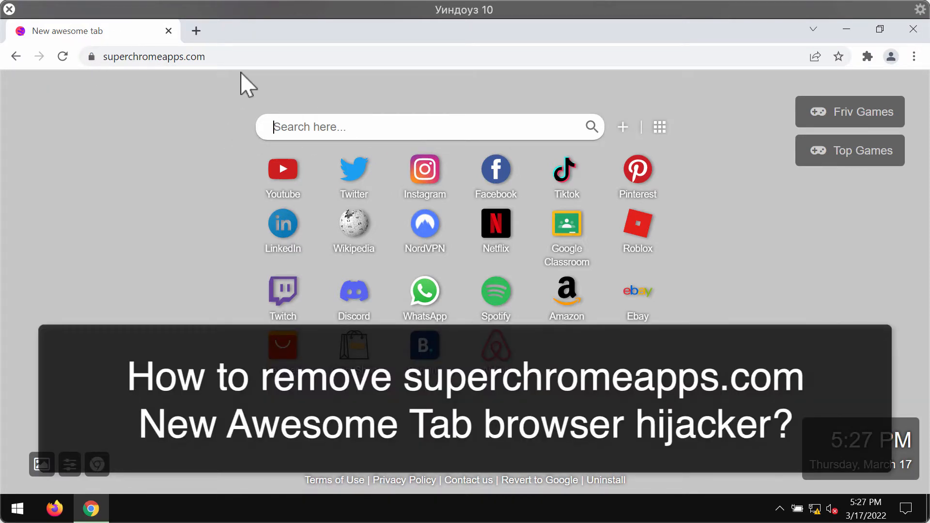
pyautogui.moveTo(285, 53)
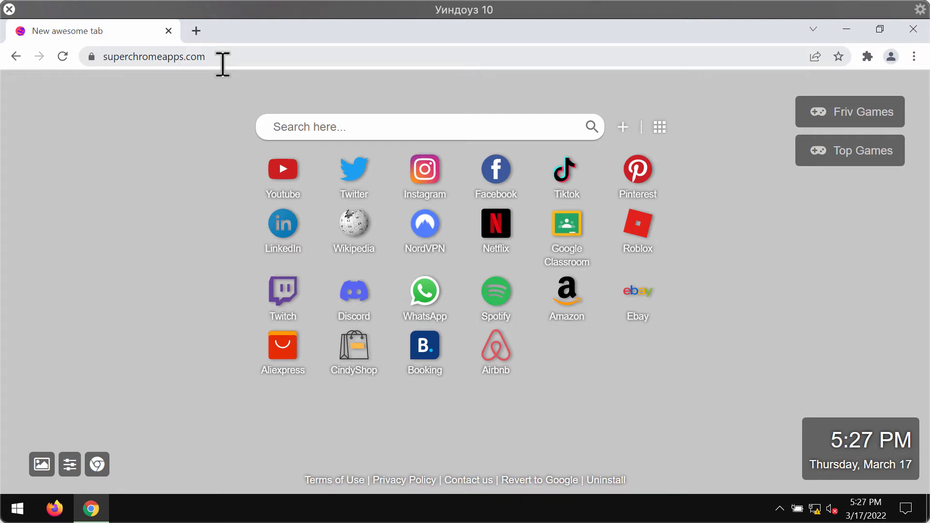
pyautogui.moveTo(123, 145)
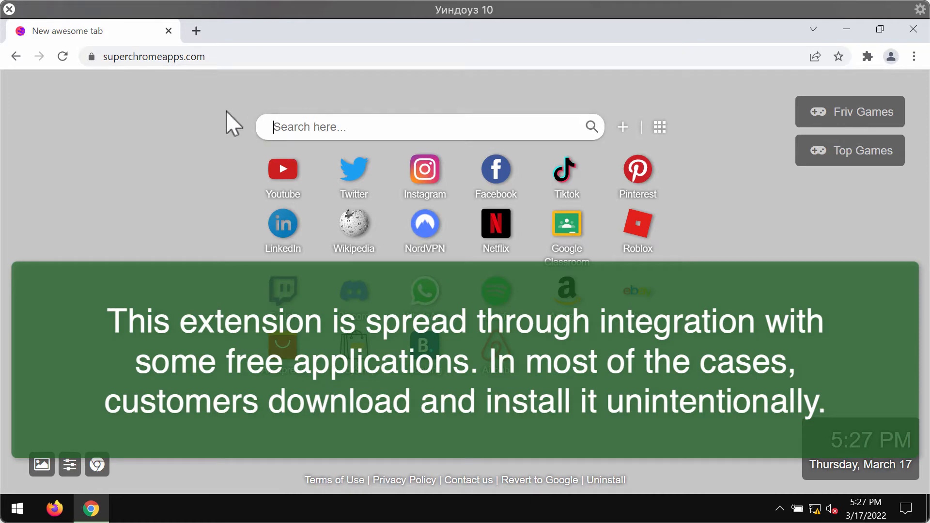
pyautogui.moveTo(268, 118)
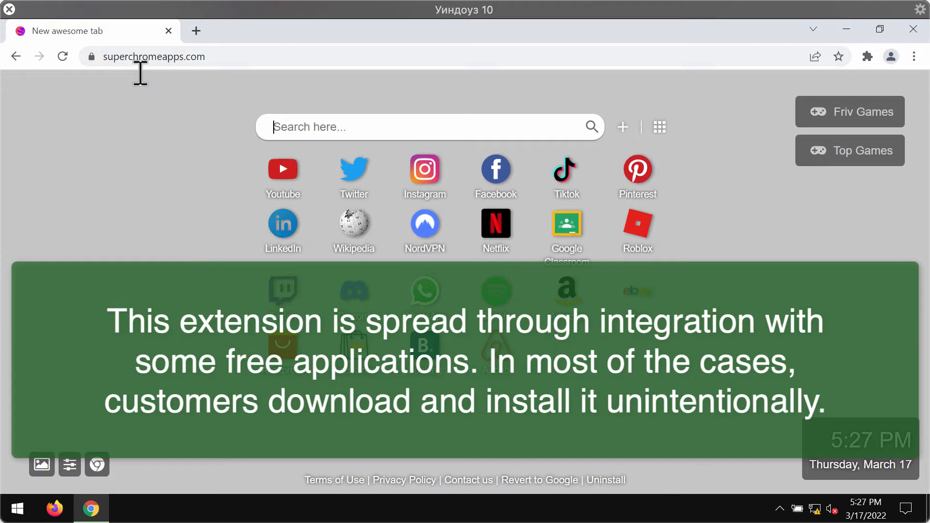
pyautogui.moveTo(209, 183)
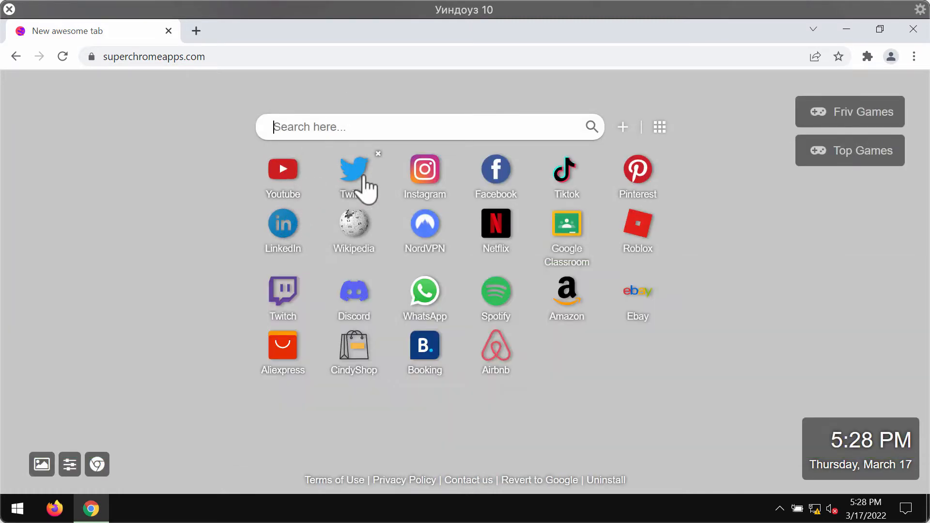
pyautogui.moveTo(425, 132)
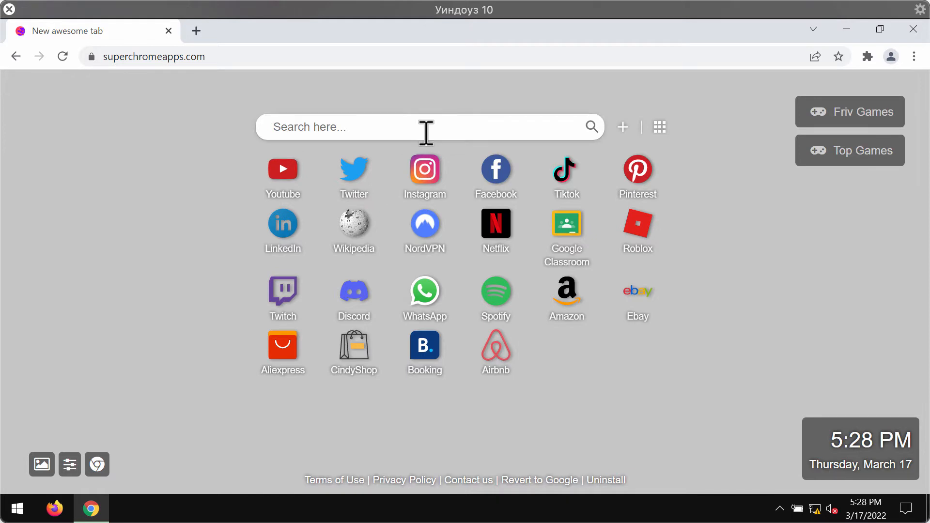
# Search for 'carl' from the hijacked page and return to the superchromeapps new tab
pyautogui.write('carl')
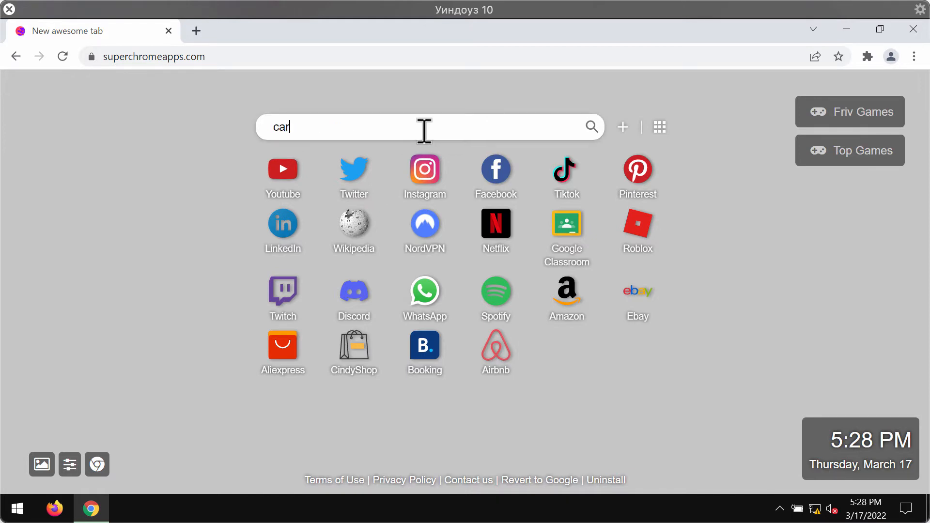
pyautogui.press('Return')
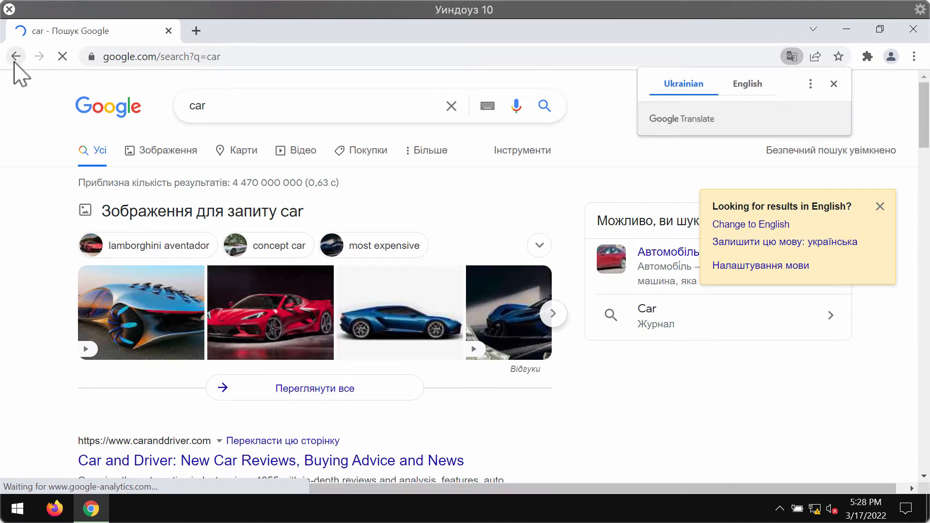
pyautogui.click(195, 30)
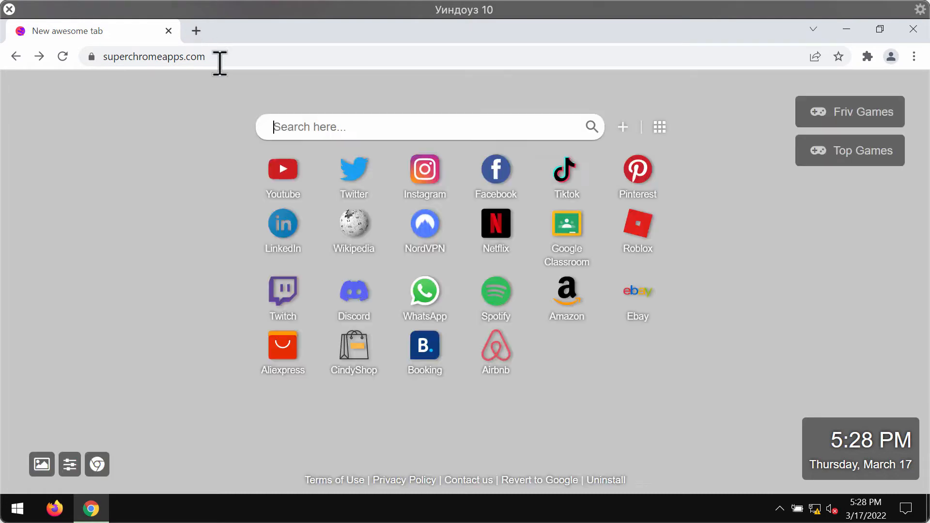
pyautogui.moveTo(453, 45)
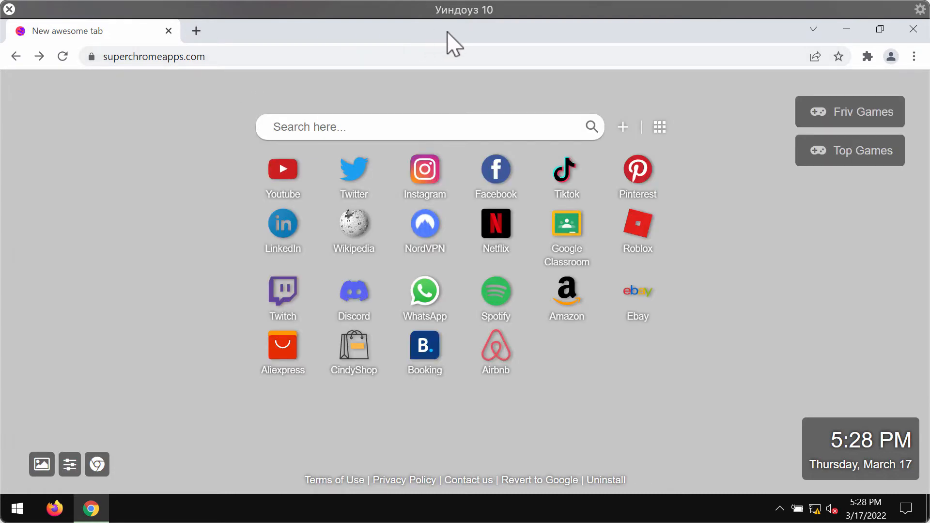
pyautogui.moveTo(530, 47)
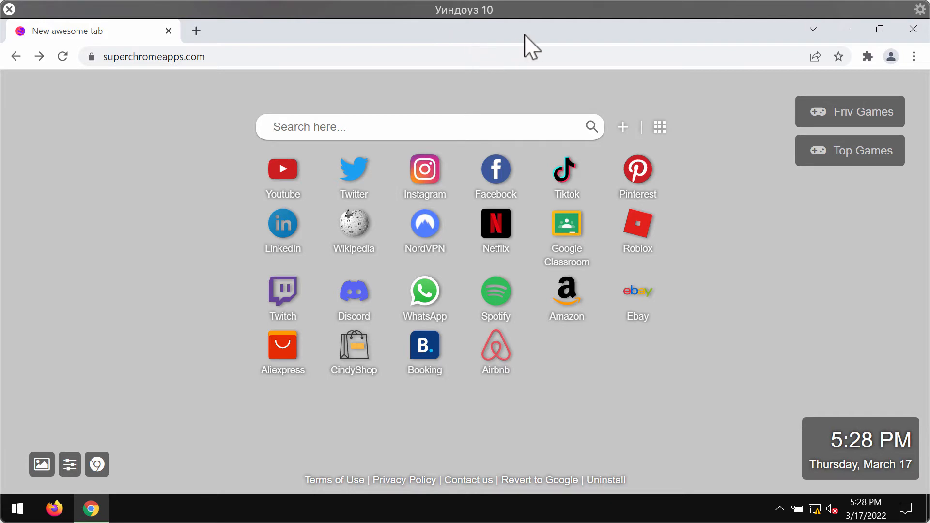
pyautogui.moveTo(112, 71)
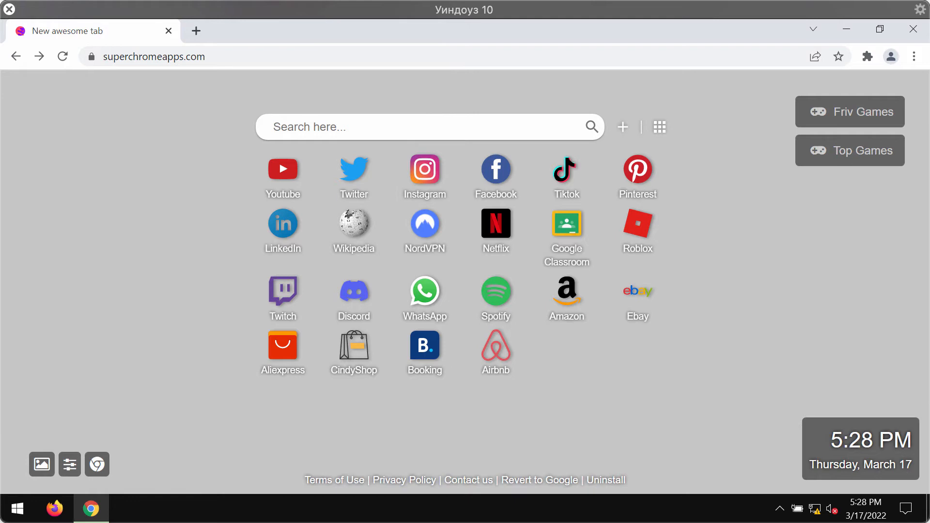
pyautogui.moveTo(602, 44)
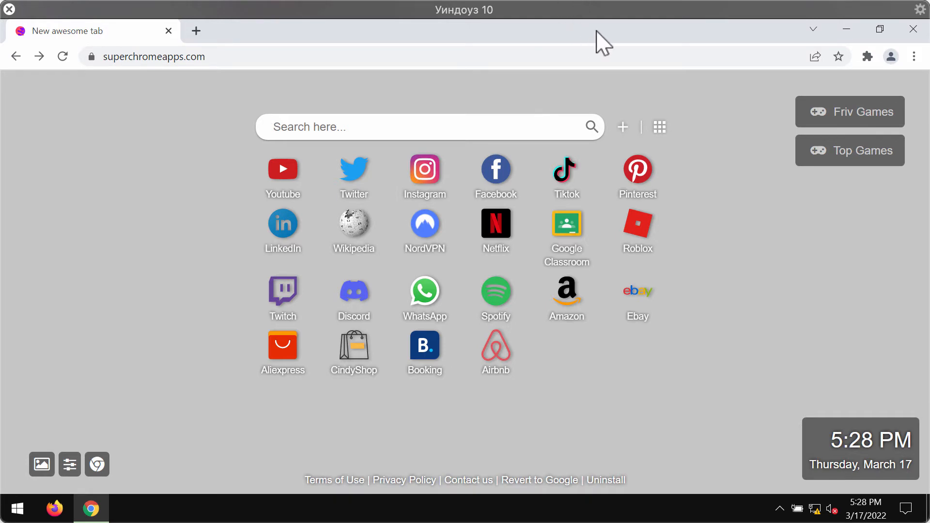
# Remove the Monochrome Tab extension via More tools > Extensions and close its farewell tab
pyautogui.click(913, 56)
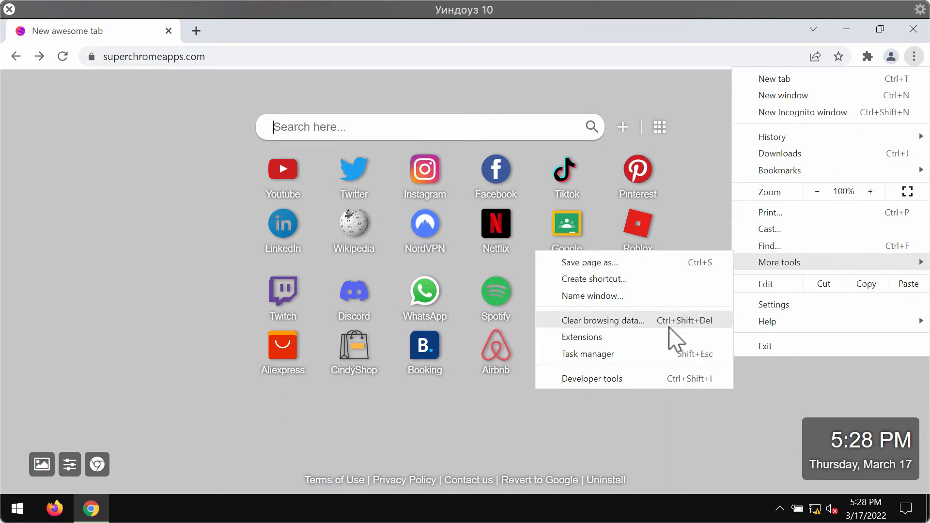
pyautogui.click(581, 337)
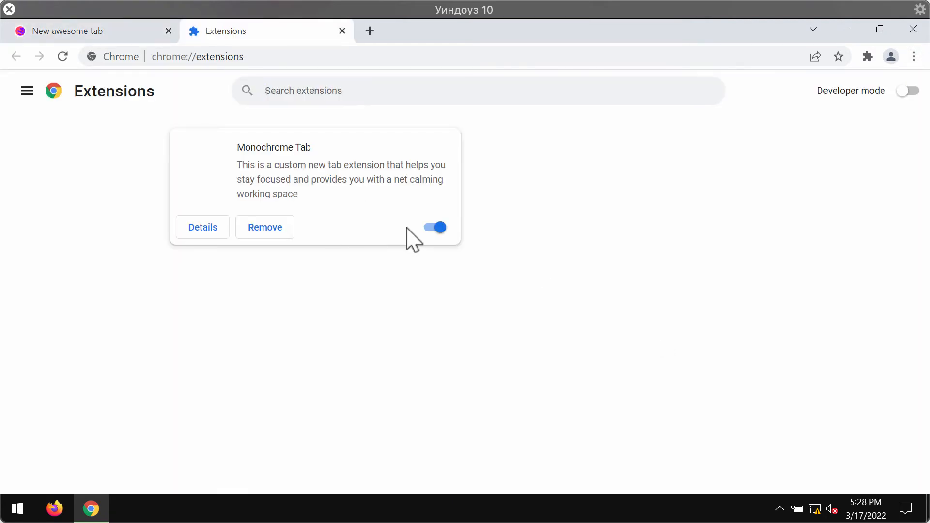
pyautogui.click(264, 227)
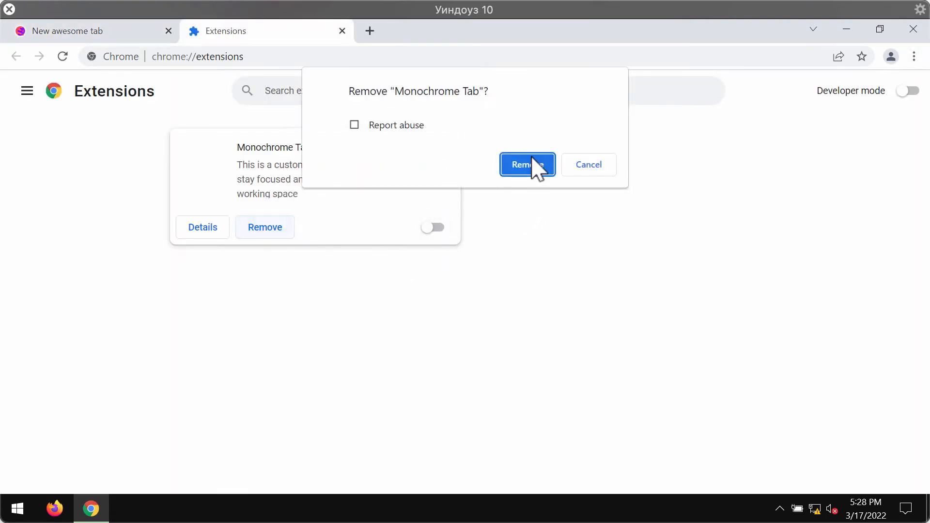
pyautogui.click(526, 165)
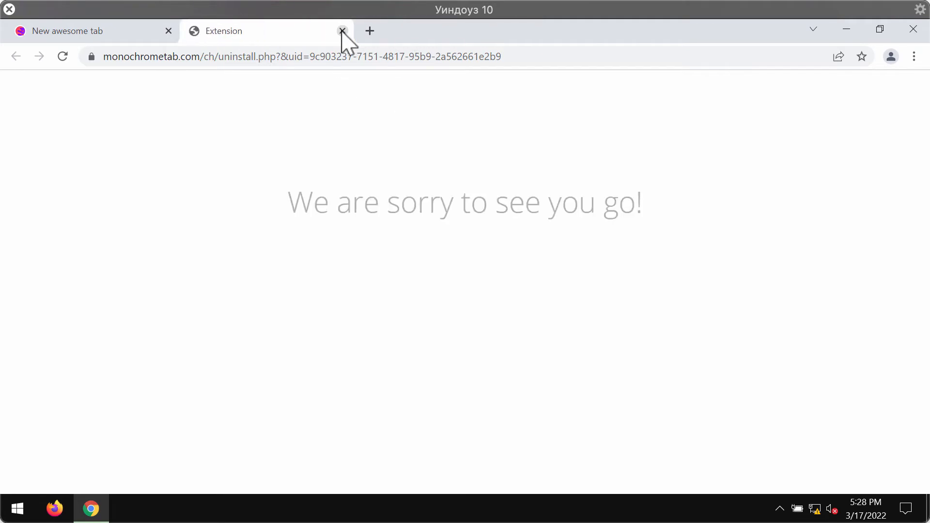
pyautogui.click(342, 31)
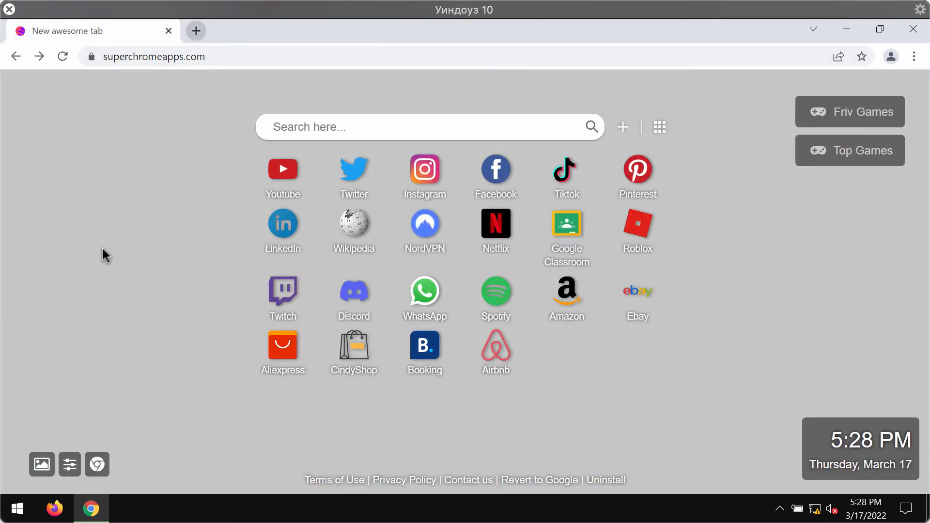
pyautogui.moveTo(115, 427)
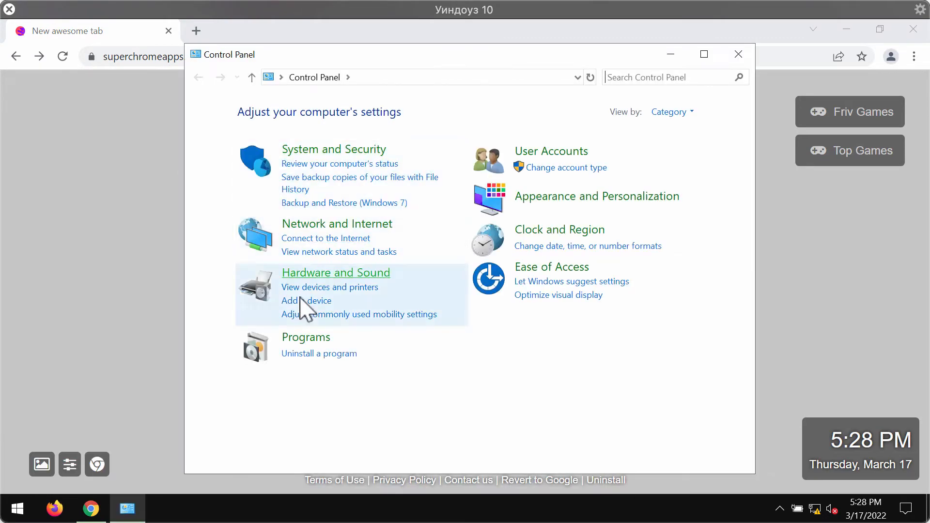
pyautogui.click(319, 353)
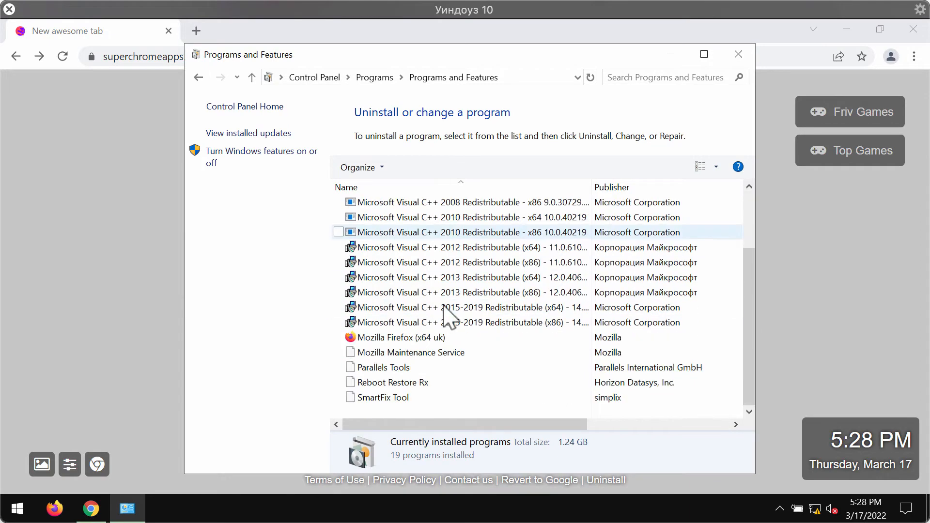
pyautogui.click(400, 338)
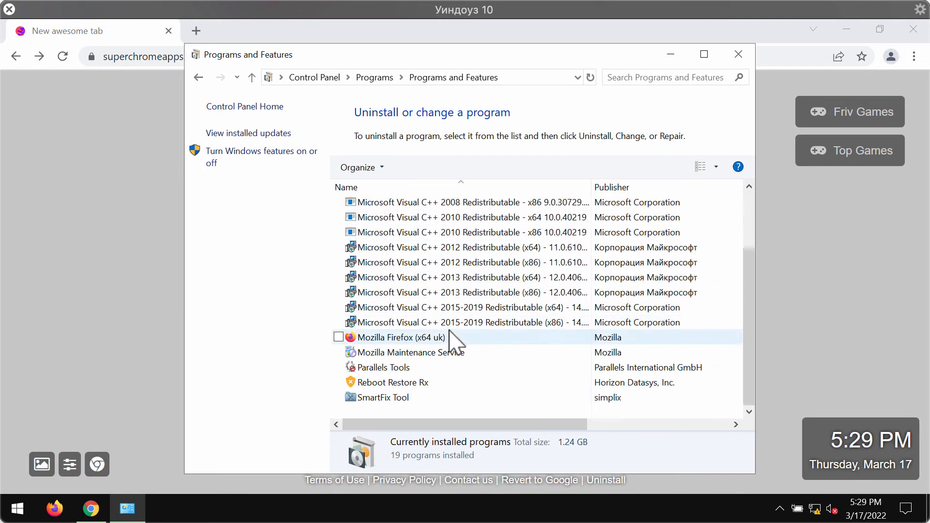
pyautogui.click(738, 54)
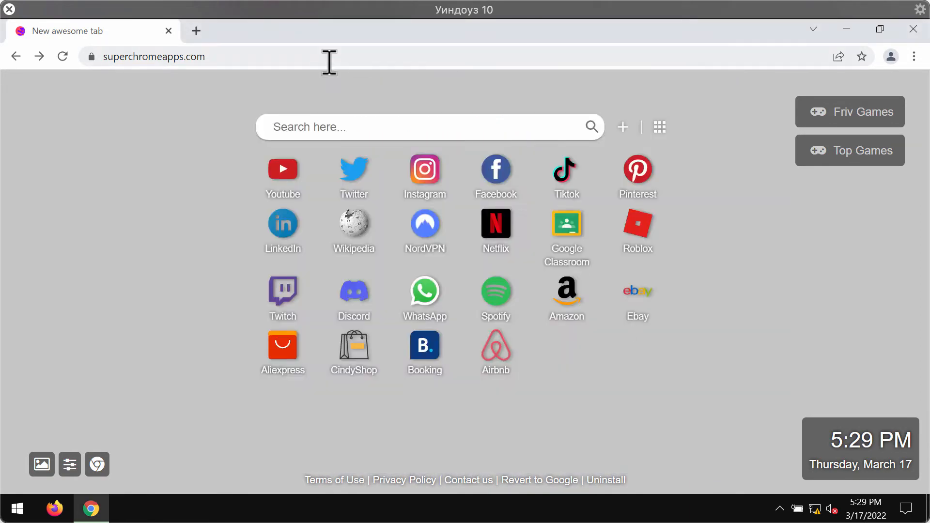
pyautogui.moveTo(148, 56)
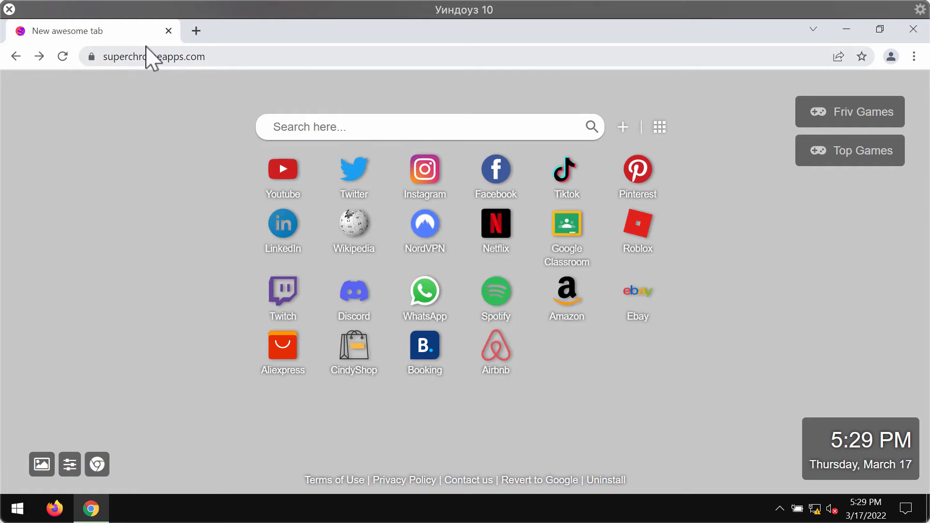
# Start a new blank tab for entering combocleaner.com
pyautogui.click(195, 30)
pyautogui.write('c')
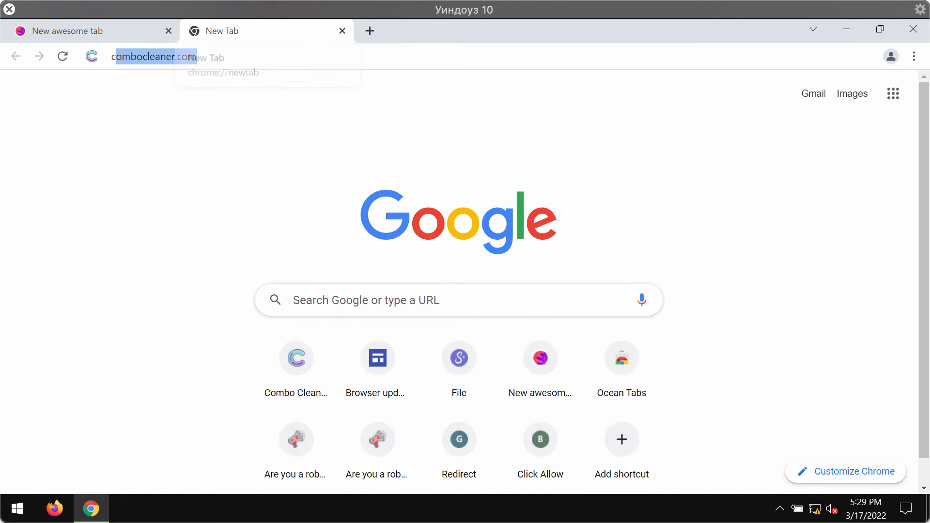
# Load combocleaner.com and scroll through its feature overview
pyautogui.press('Return')
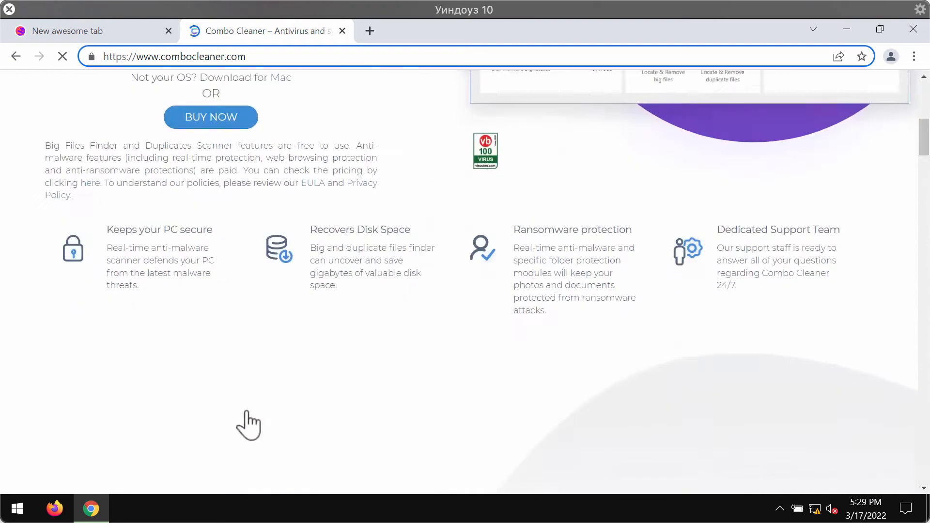
pyautogui.scroll(3)
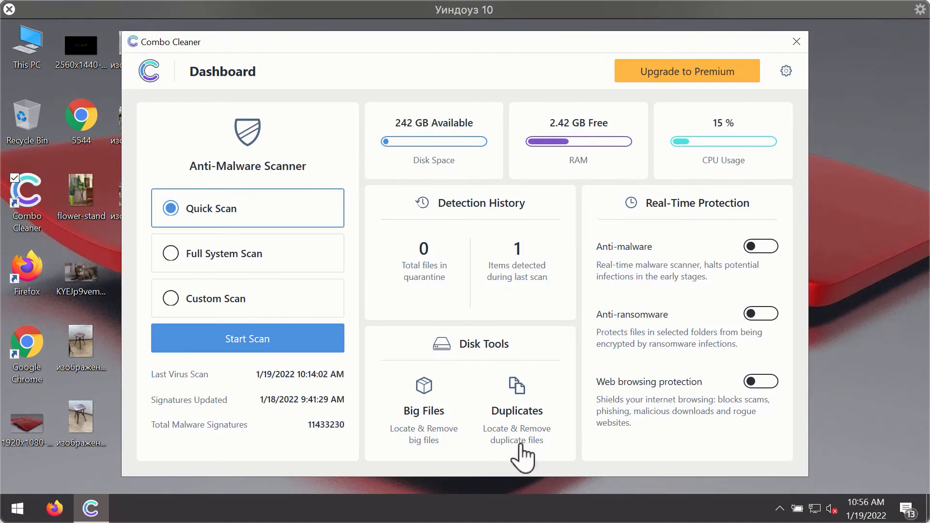
pyautogui.moveTo(569, 346)
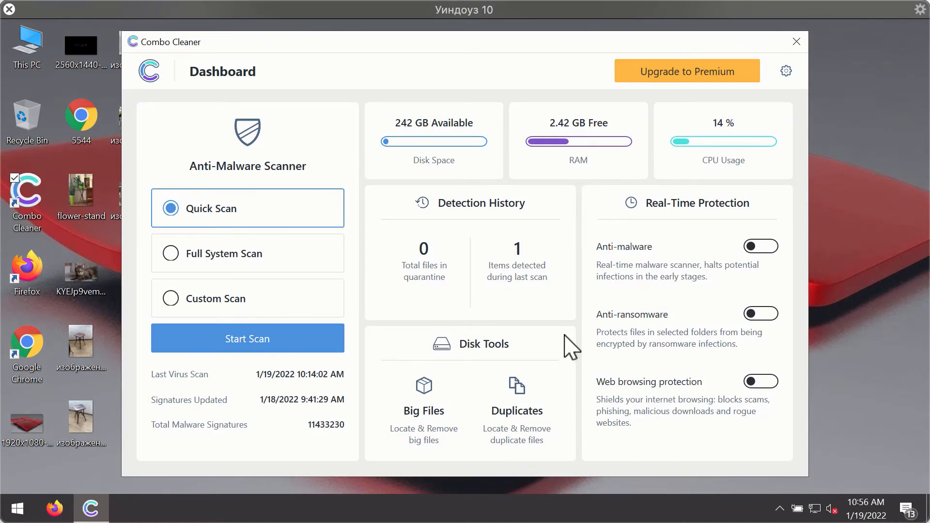
pyautogui.moveTo(608, 148)
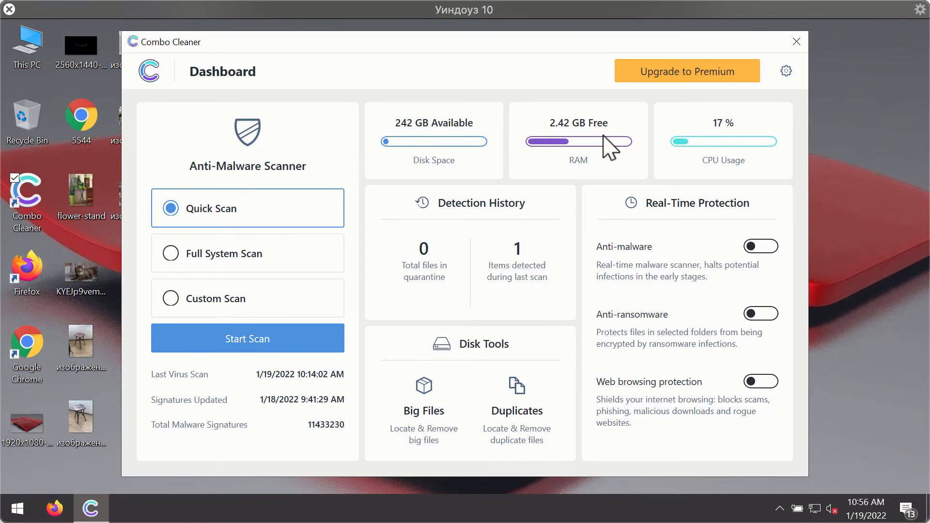
pyautogui.moveTo(561, 181)
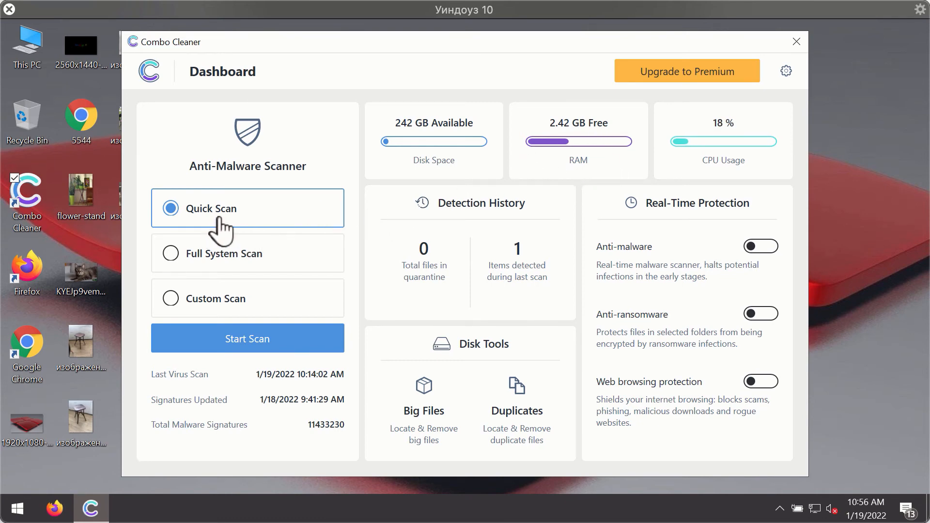
pyautogui.moveTo(288, 365)
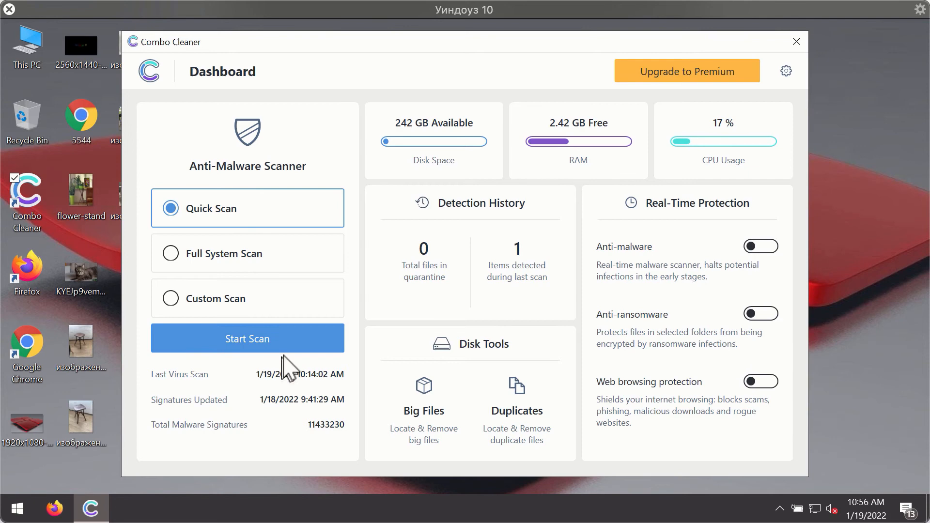
# Launch the Quick Scan from the Combo Cleaner dashboard
pyautogui.click(247, 338)
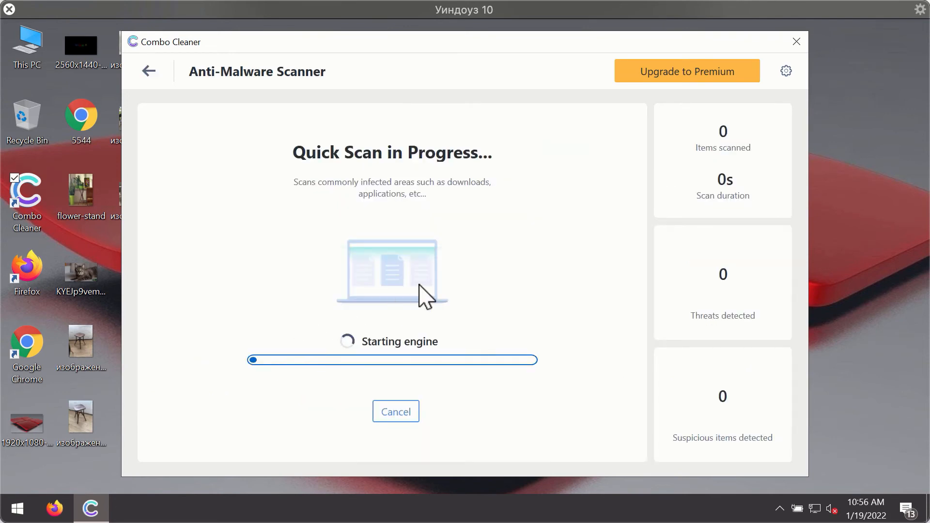
pyautogui.moveTo(456, 288)
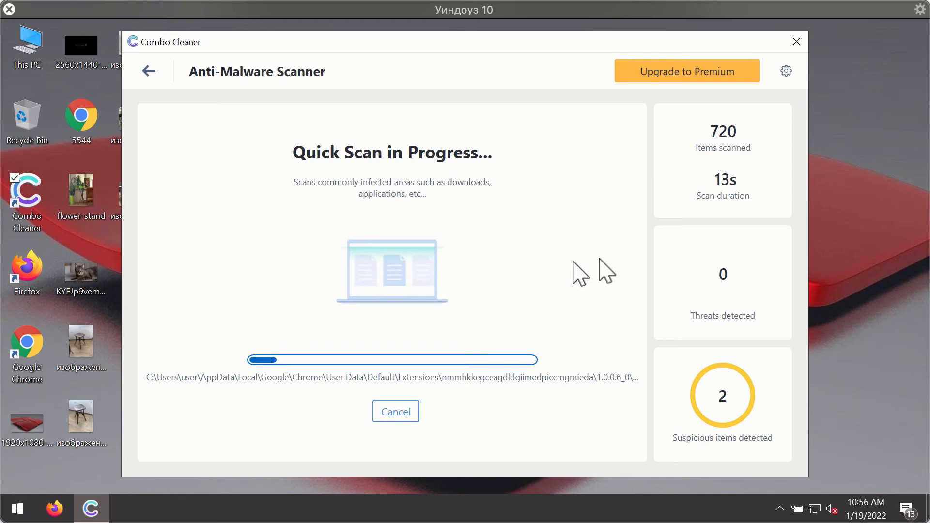
pyautogui.moveTo(555, 160)
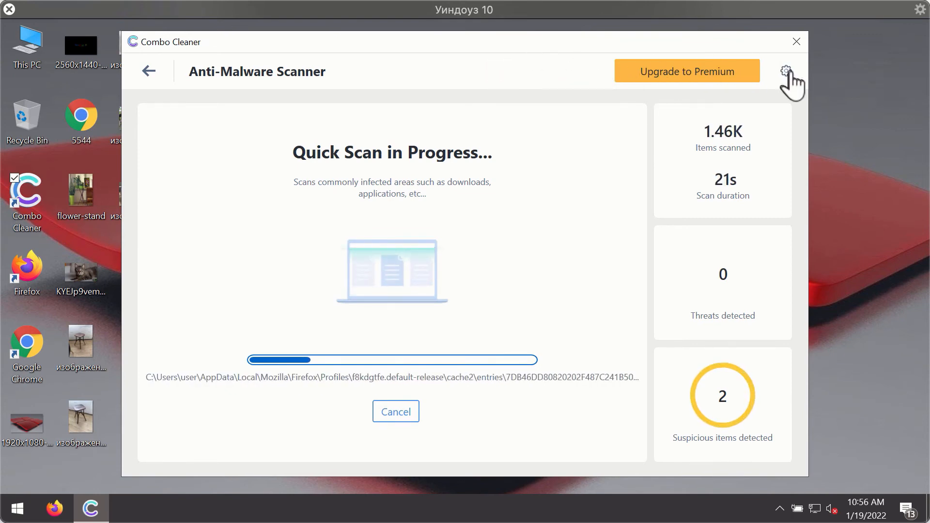
# Bring up the Settings General tab via the gear icon while the scan runs
pyautogui.click(785, 71)
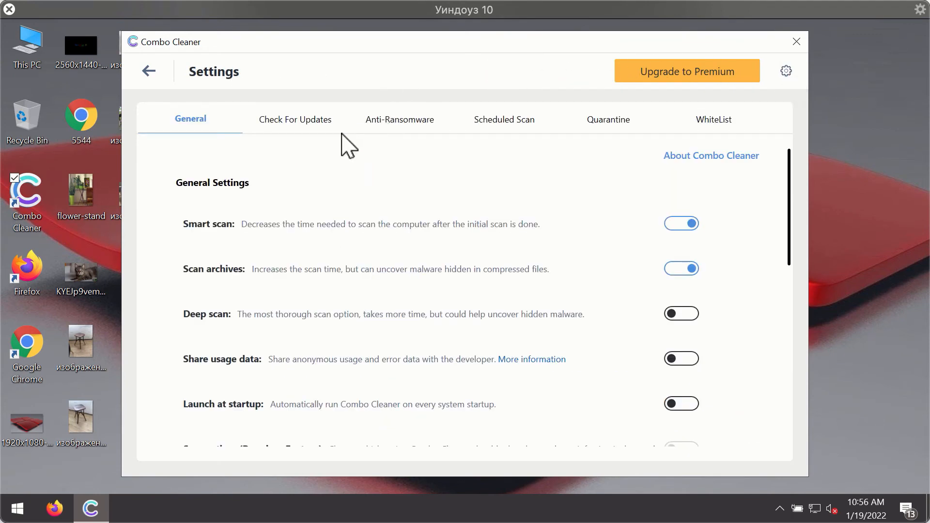
pyautogui.moveTo(396, 117)
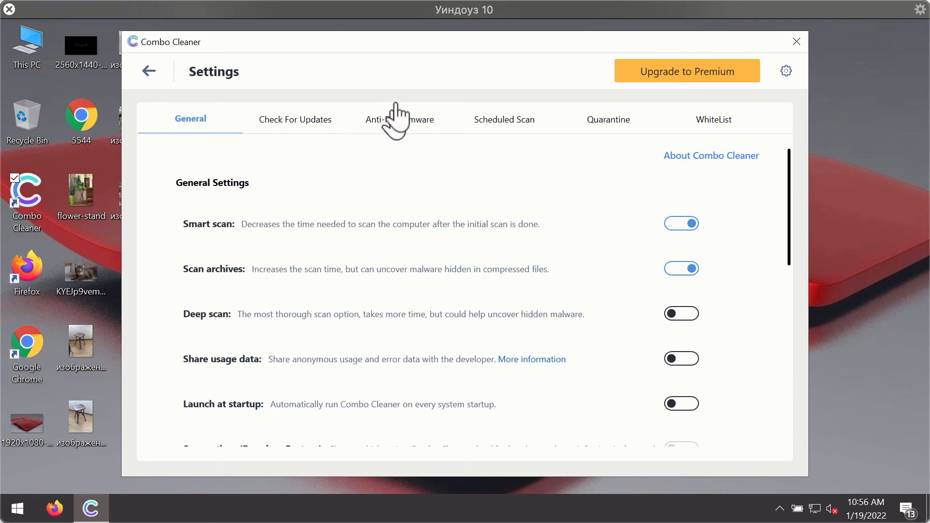
# Review the Anti-Ransomware settings, then return to the Anti-Malware Scanner progress
pyautogui.click(400, 119)
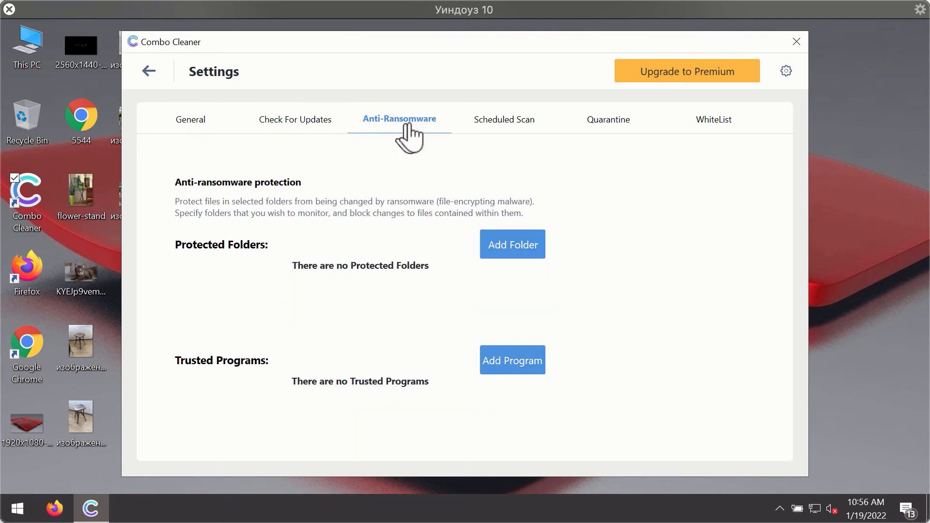
pyautogui.moveTo(400, 128)
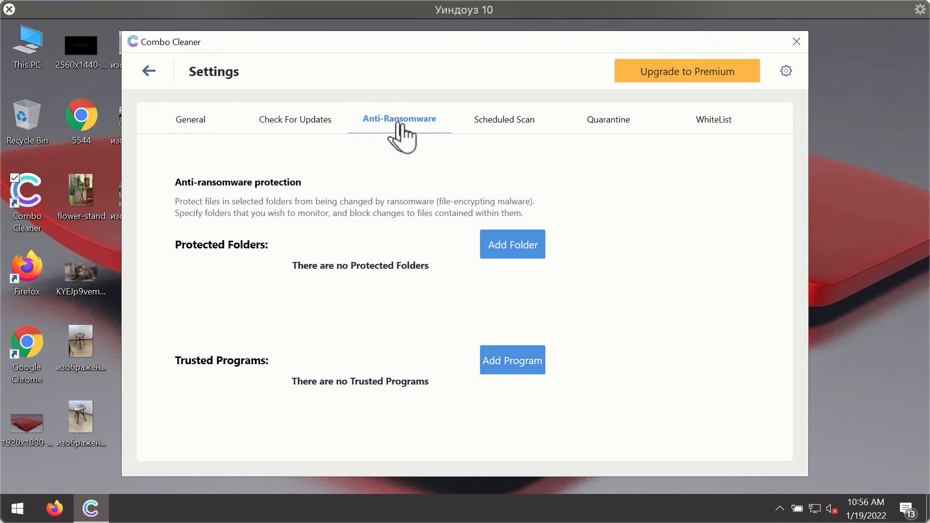
pyautogui.moveTo(654, 96)
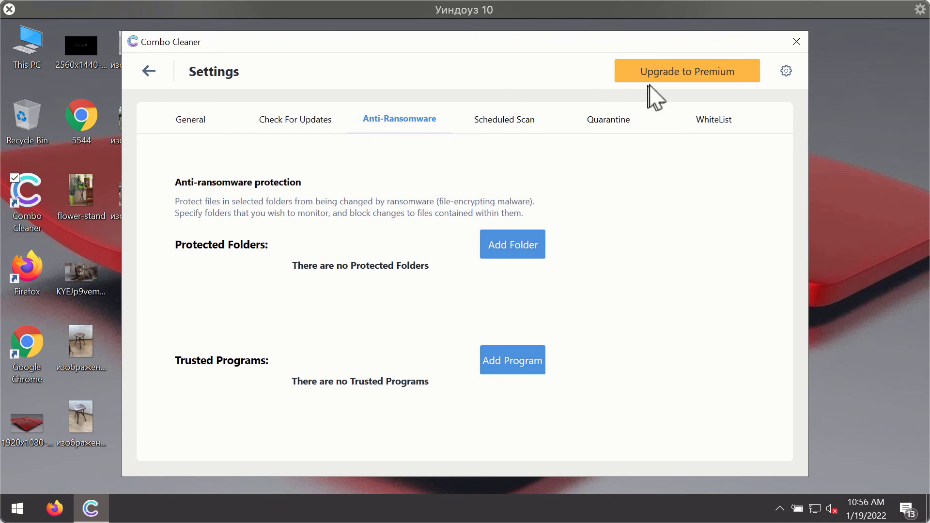
pyautogui.moveTo(449, 143)
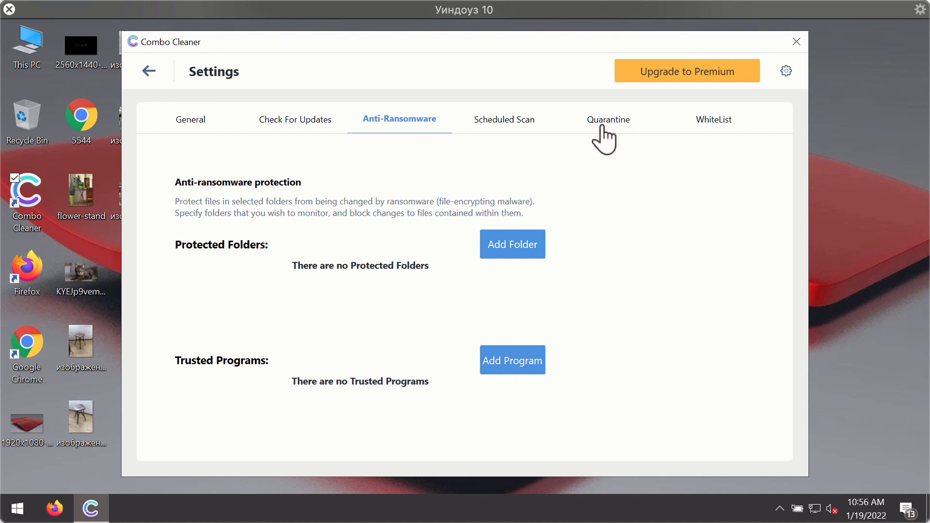
pyautogui.moveTo(521, 80)
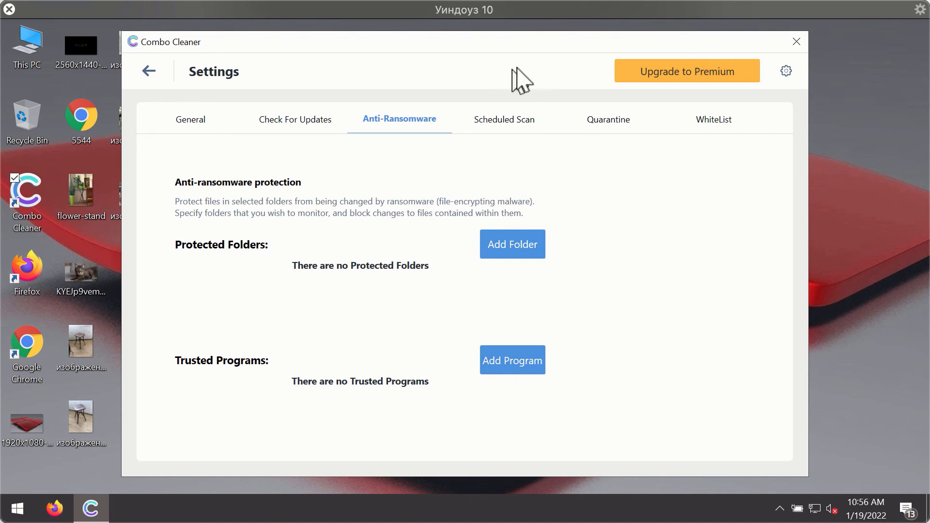
pyautogui.moveTo(576, 65)
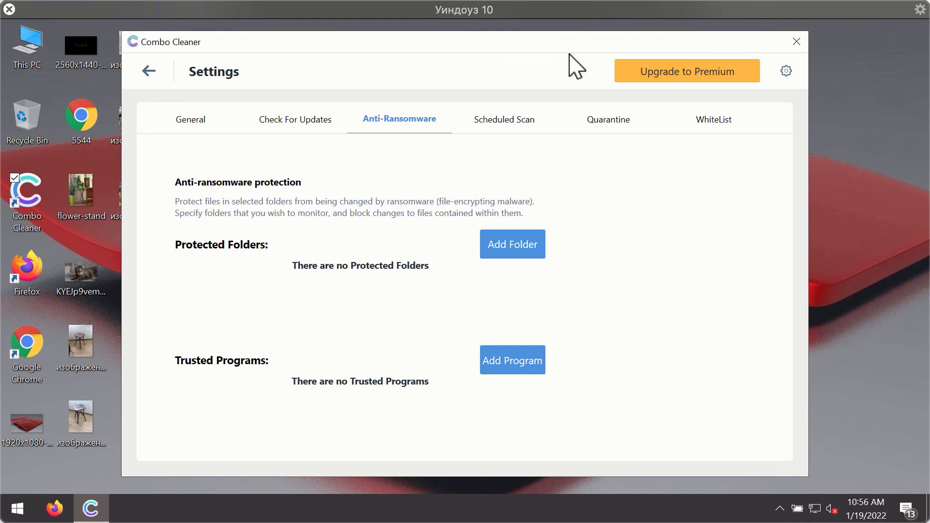
pyautogui.moveTo(149, 71)
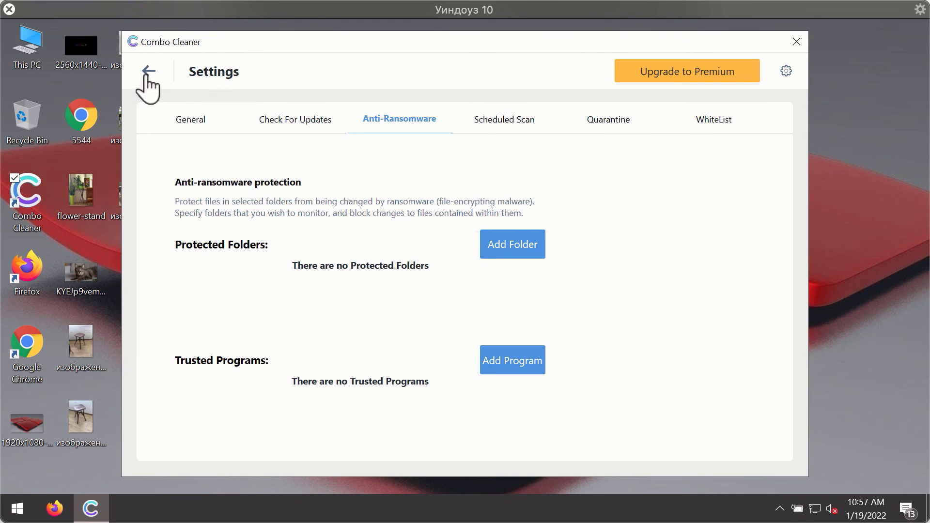
pyautogui.click(148, 71)
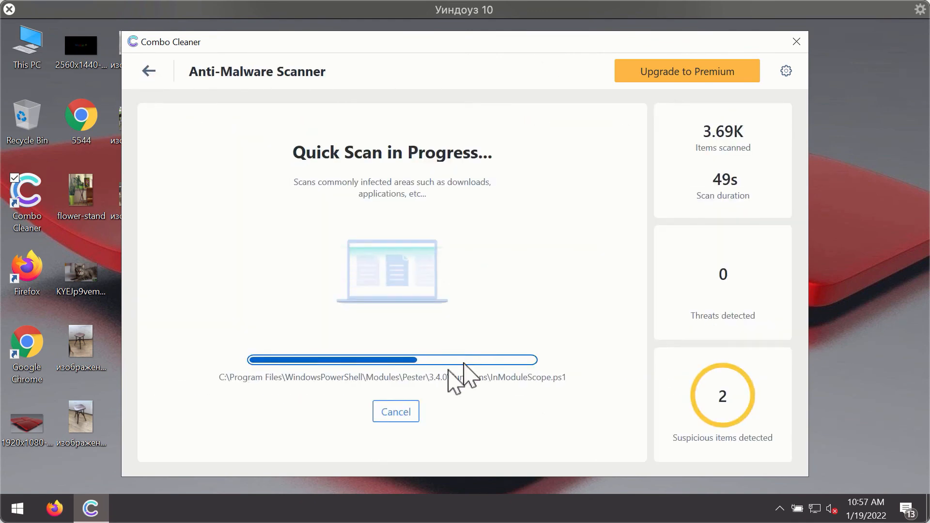
# Cancel the running quick scan and confirm, yielding the two Chrome adware findings
pyautogui.click(395, 411)
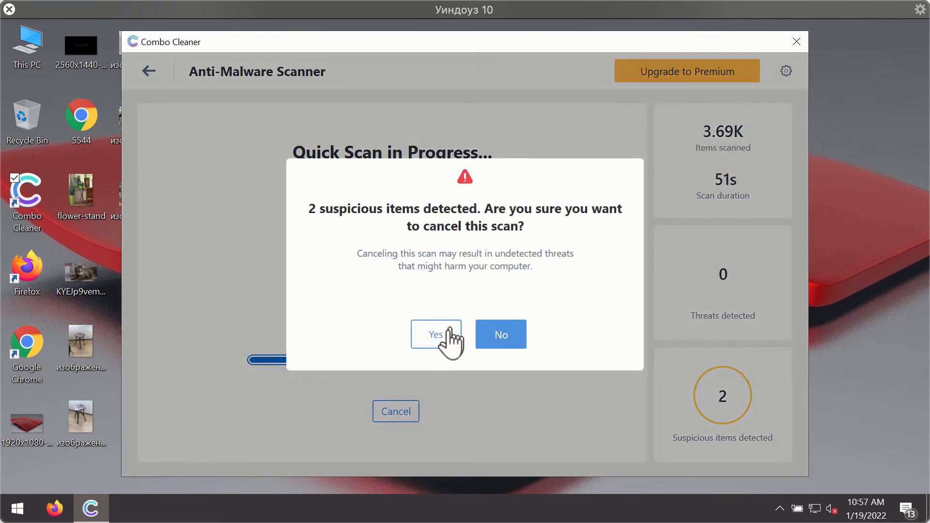
pyautogui.click(436, 334)
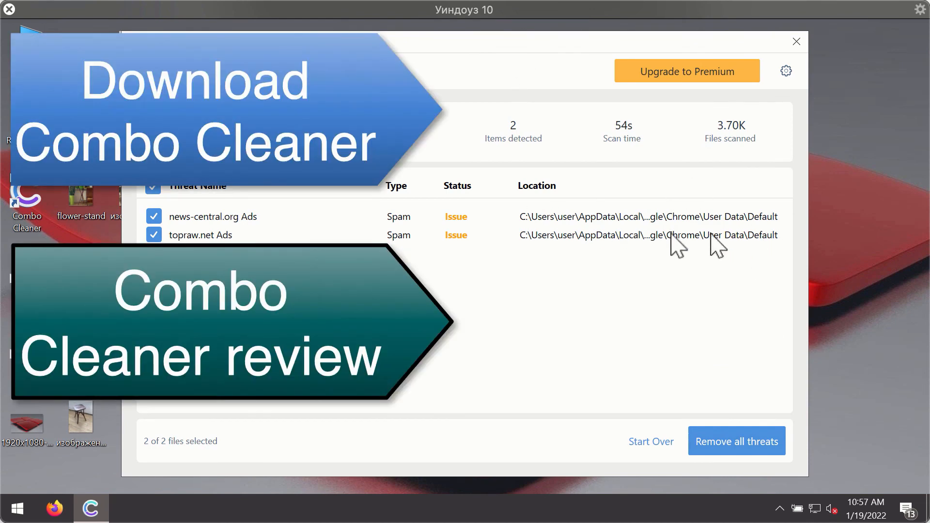
pyautogui.moveTo(344, 240)
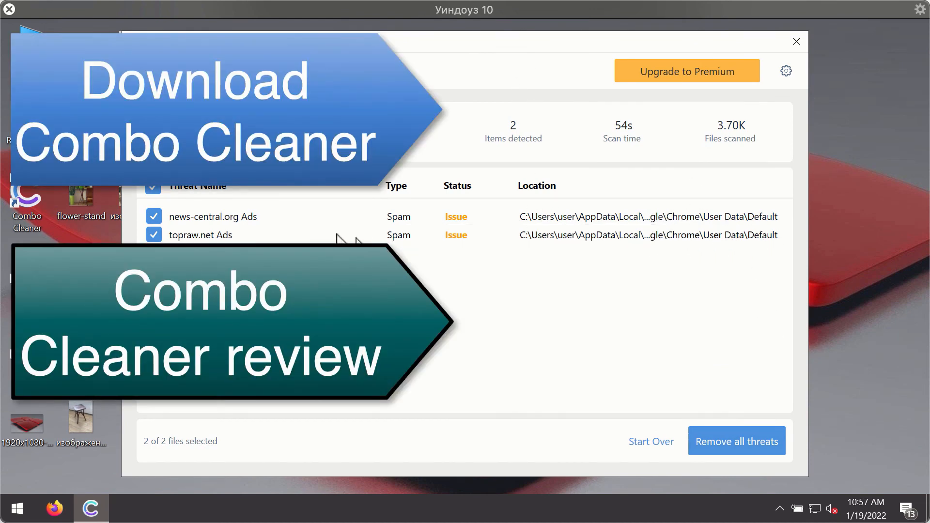
pyautogui.moveTo(762, 237)
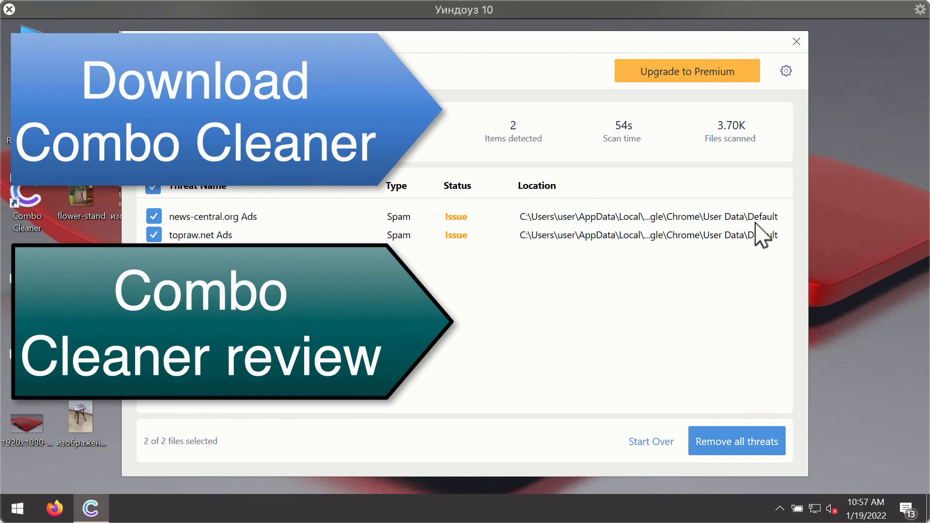
pyautogui.moveTo(721, 177)
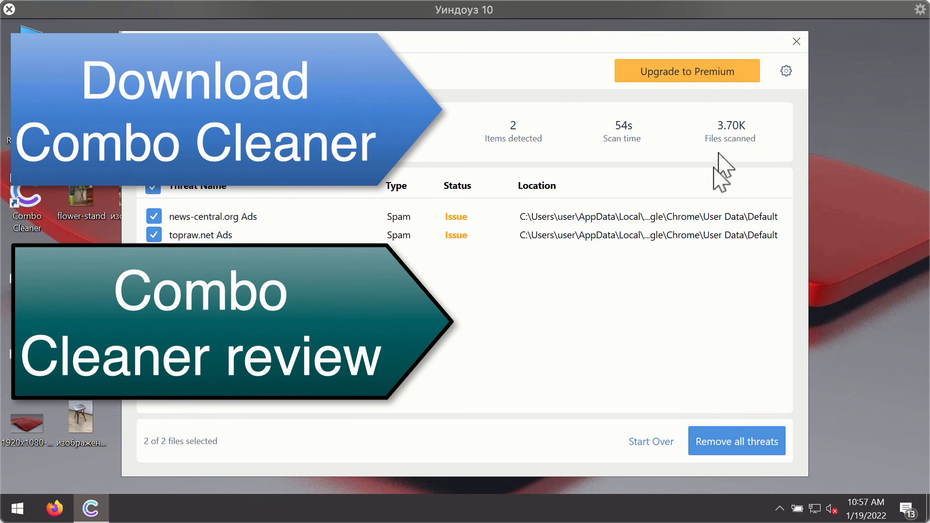
pyautogui.moveTo(688, 240)
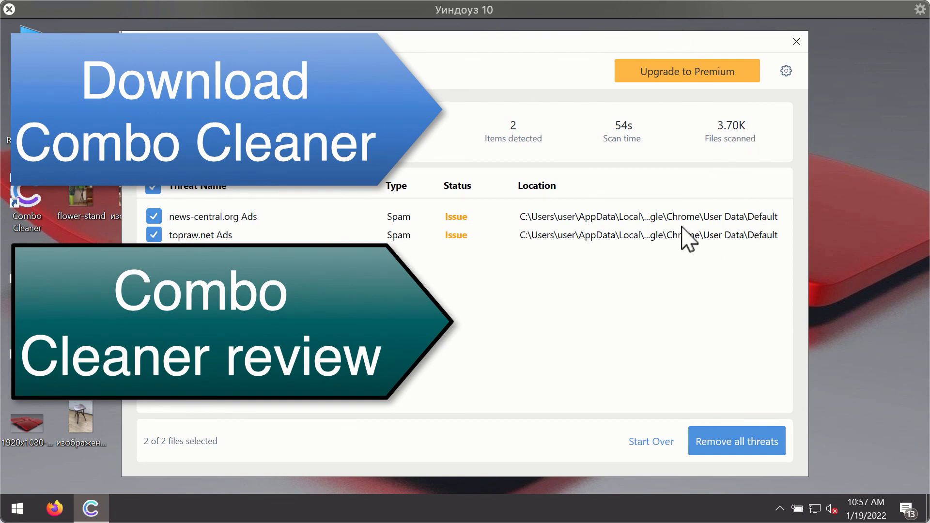
pyautogui.moveTo(685, 237)
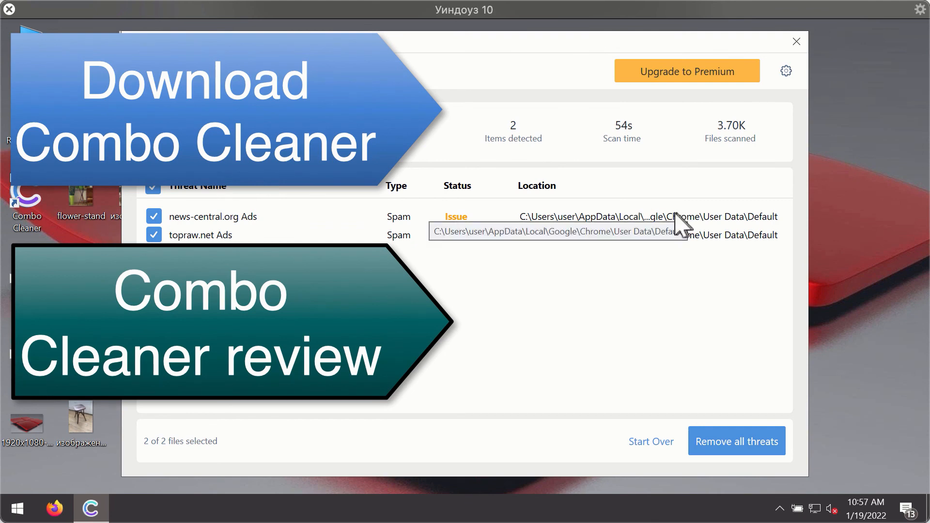